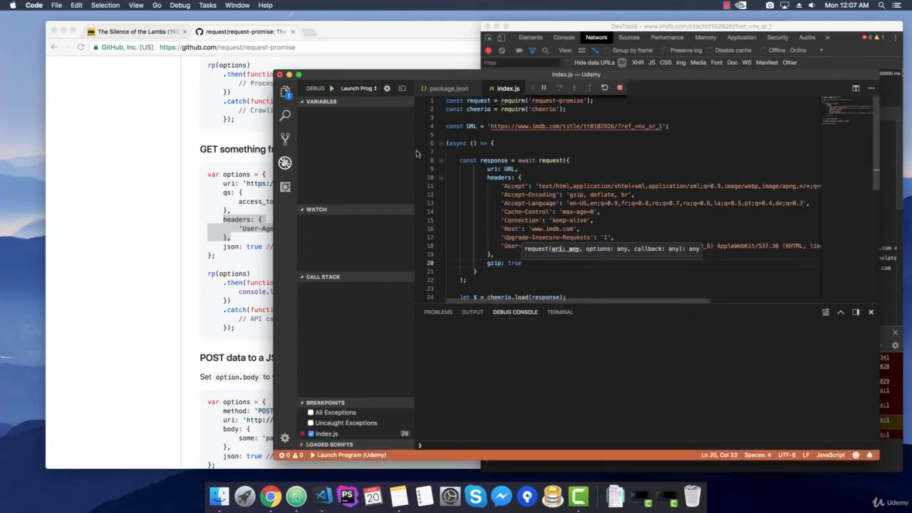
- Launch index.js in the debugger until it pauses at line 29 with an empty rating
left_click(332, 88)
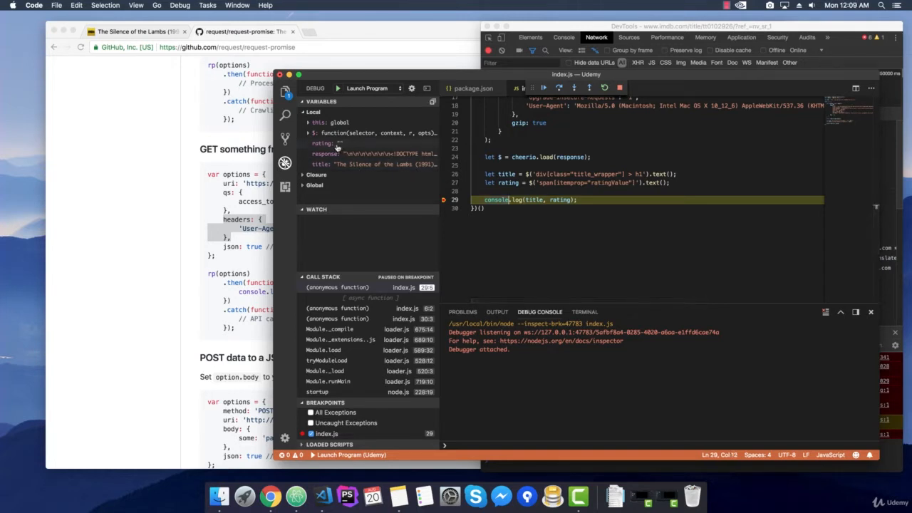
mouse_move(342, 149)
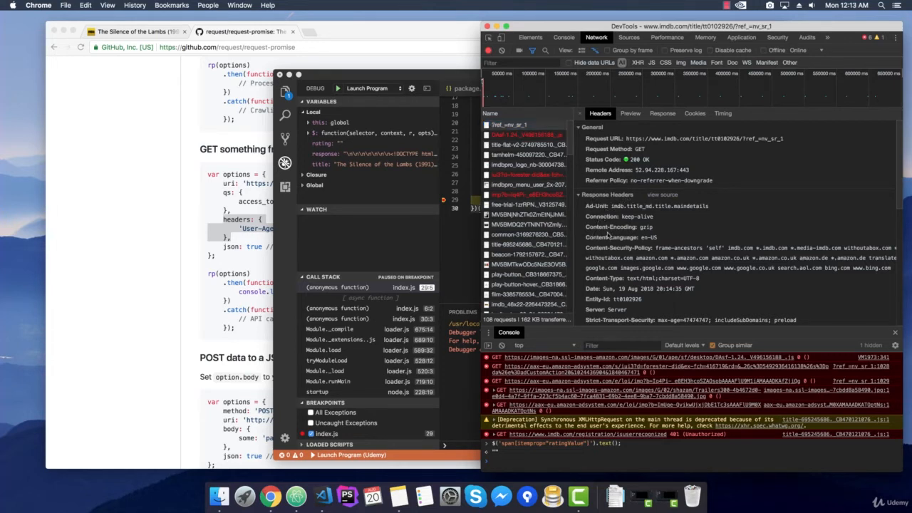
mouse_move(606, 235)
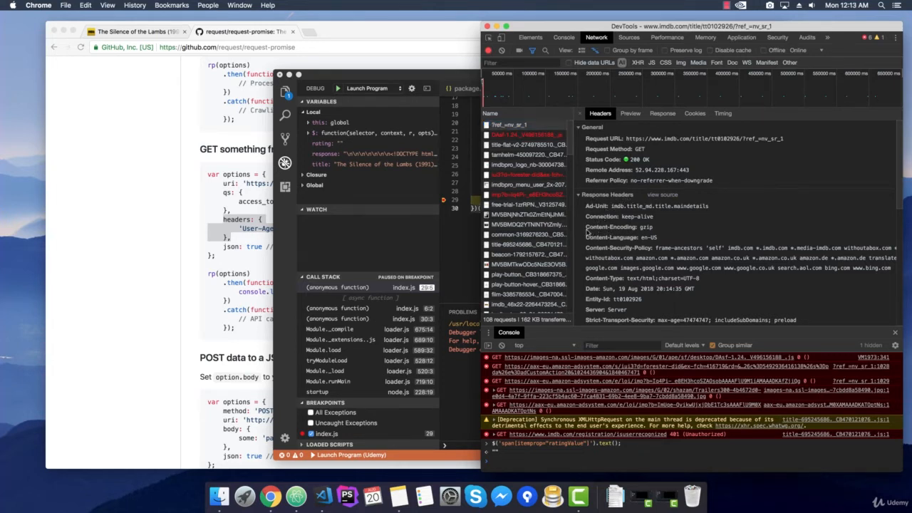
- Highlight the Content-Encoding: gzip response header of the IMDb request
double_click(606, 226)
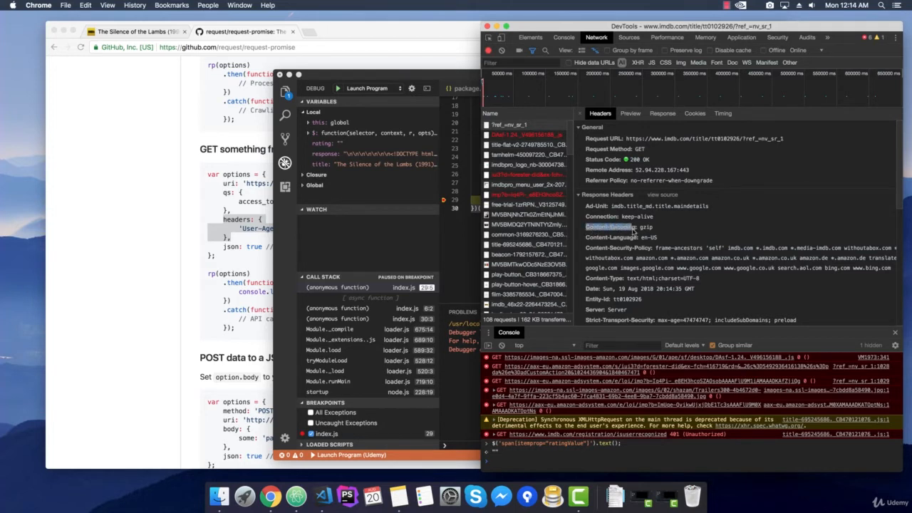
double_click(645, 227)
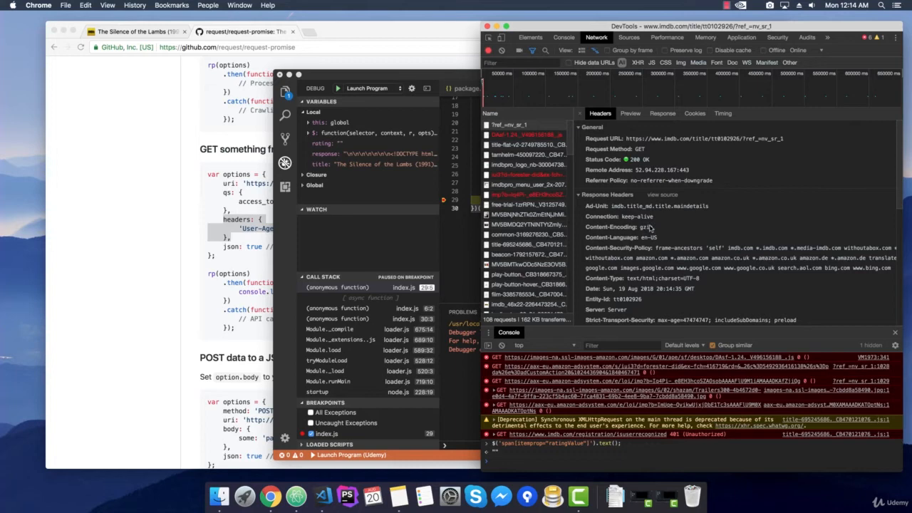
mouse_move(661, 233)
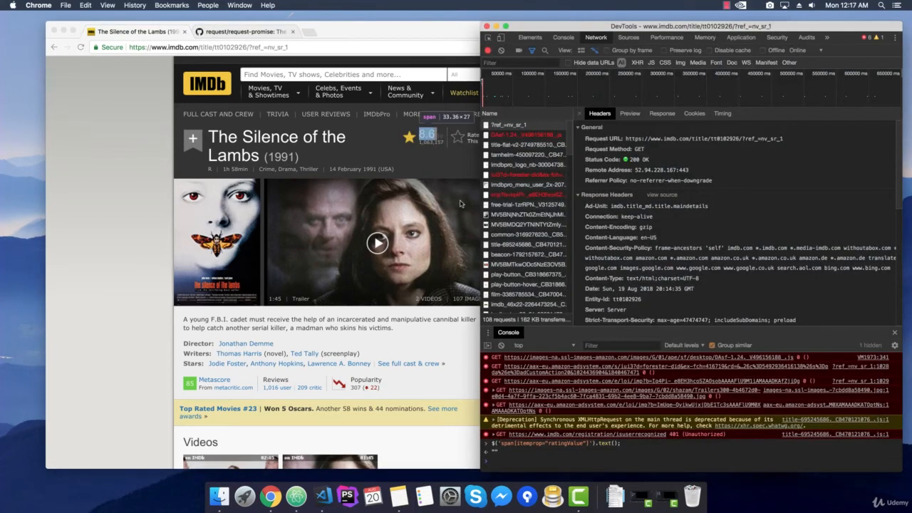
- Inspect the 8.6 rating with the DevTools element picker
left_click(531, 41)
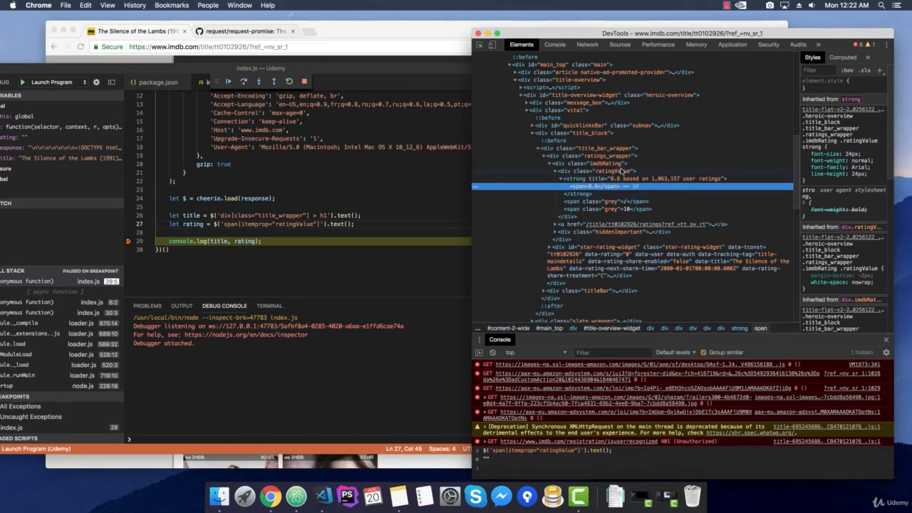
mouse_move(621, 187)
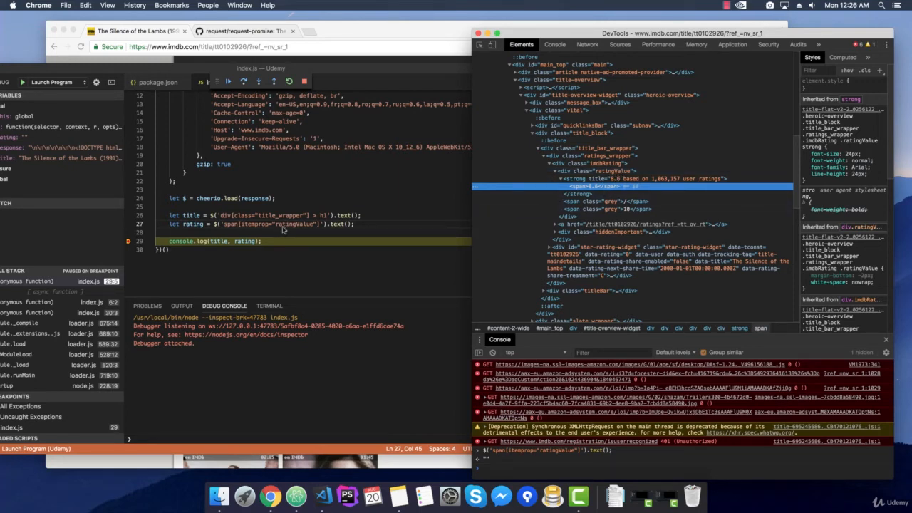
- Rewrite the line 27 rating selector as div[class="ratingValue"] > strong > span
double_click(232, 224)
type("div")
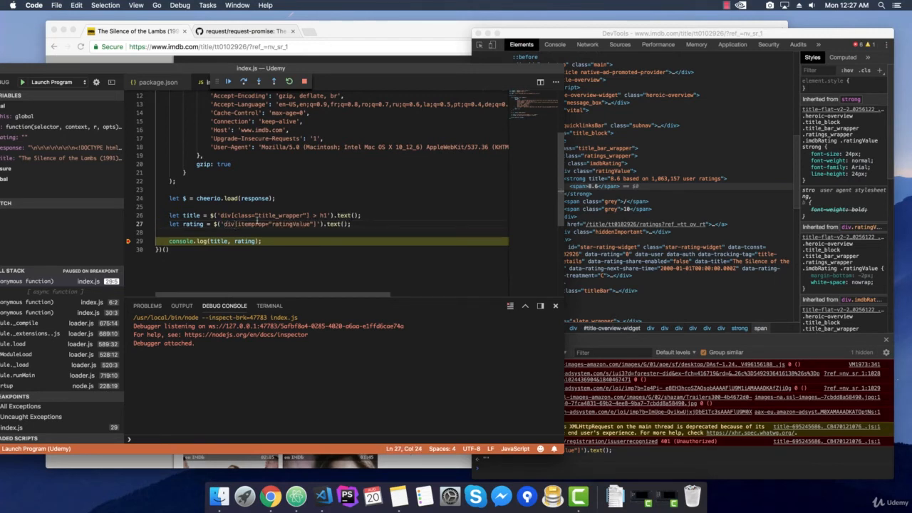
double_click(251, 224)
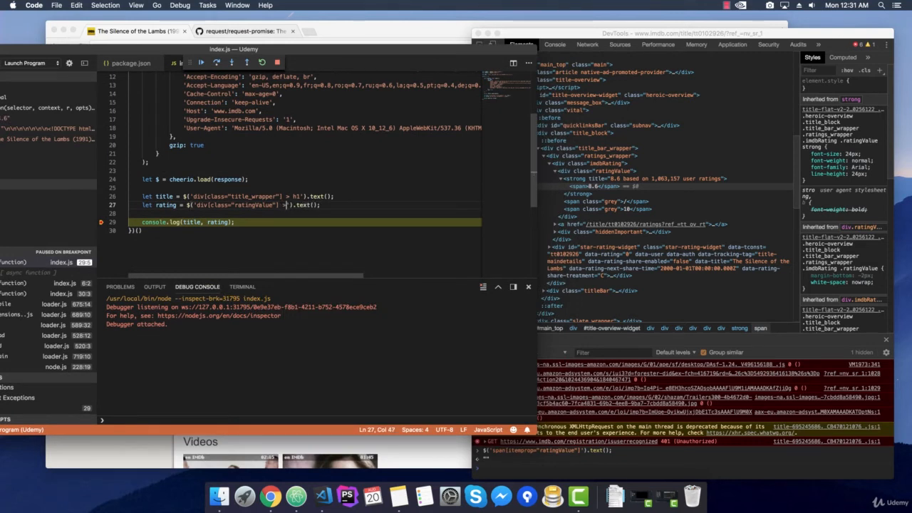
type("strong > span")
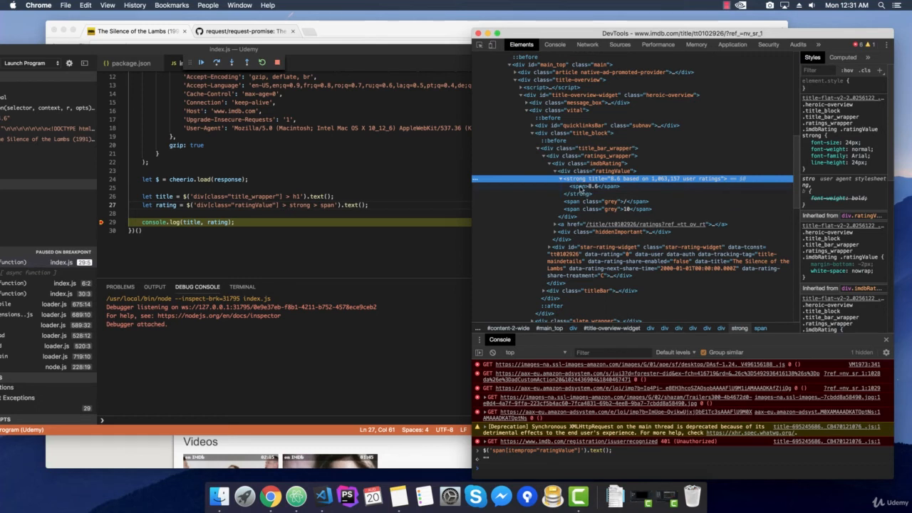
- Select the rating span under strong in Elements, then stop the debug session
left_click(592, 186)
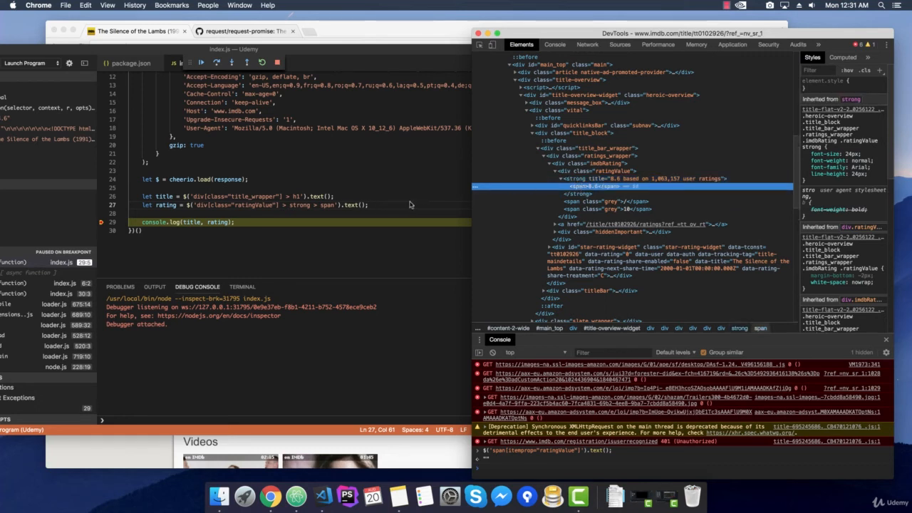
left_click(405, 205)
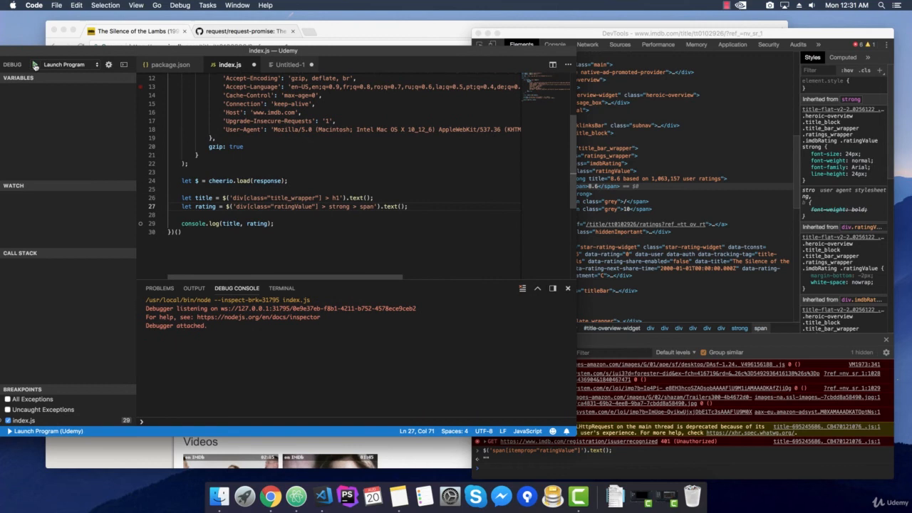
- Relaunch the debugger so rating shows "8.6" beside The Silence of the Lambs
left_click(241, 64)
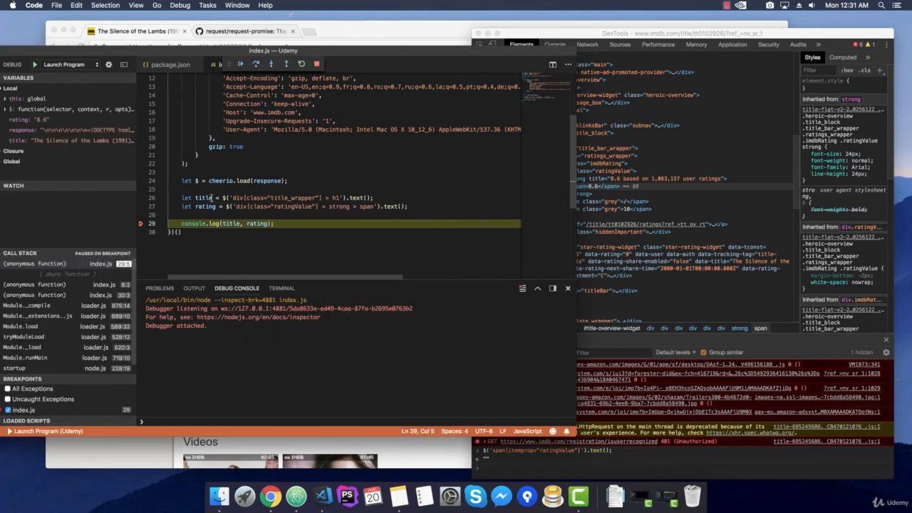
mouse_move(50, 130)
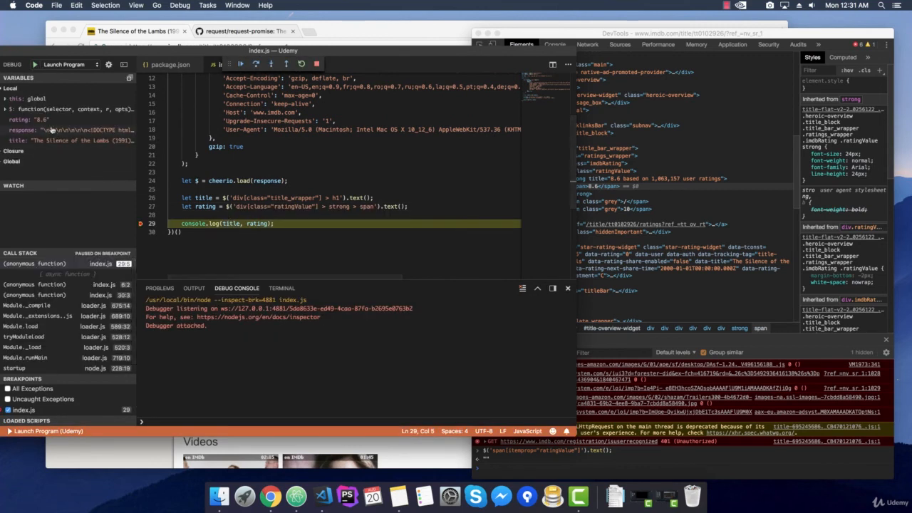